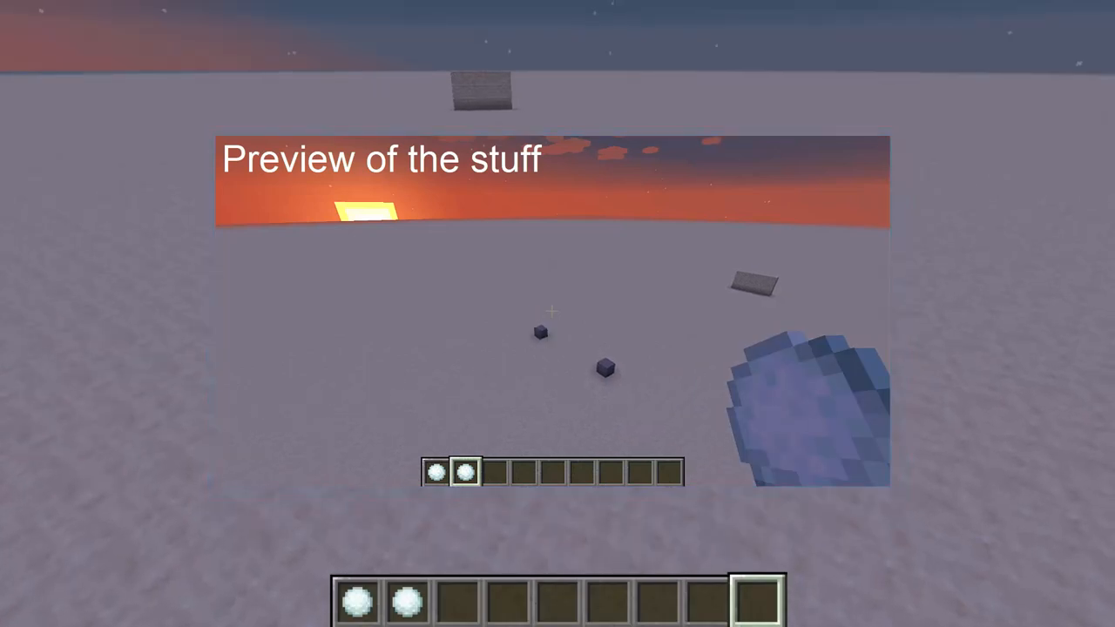
- Toggle the F3 debug overlay while the snowball-landing preview plays
{"action": "key", "text": "F3"}
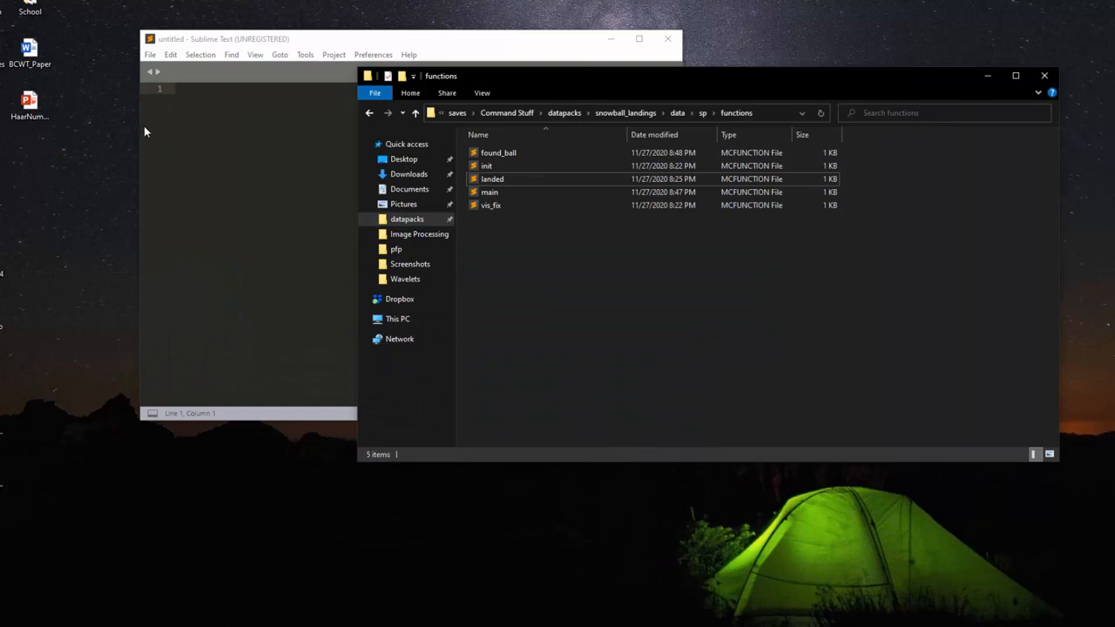
{"action": "mouse_move", "coordinate": [78, 441]}
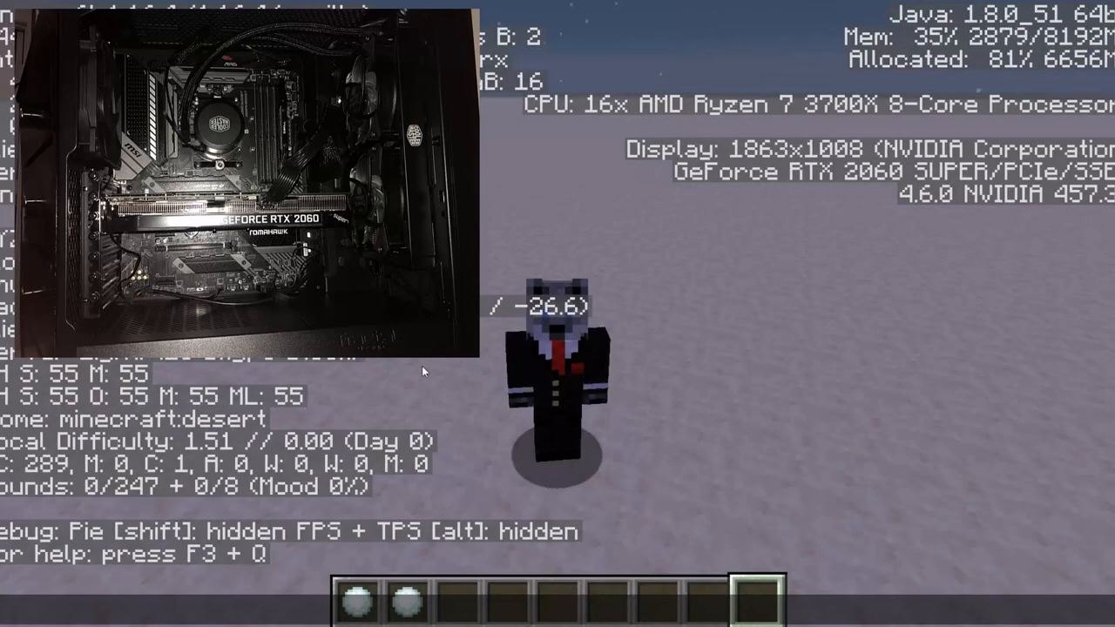
- Hide the F3 debug overlay to return to the plain snowy world view
{"action": "key", "text": "f3"}
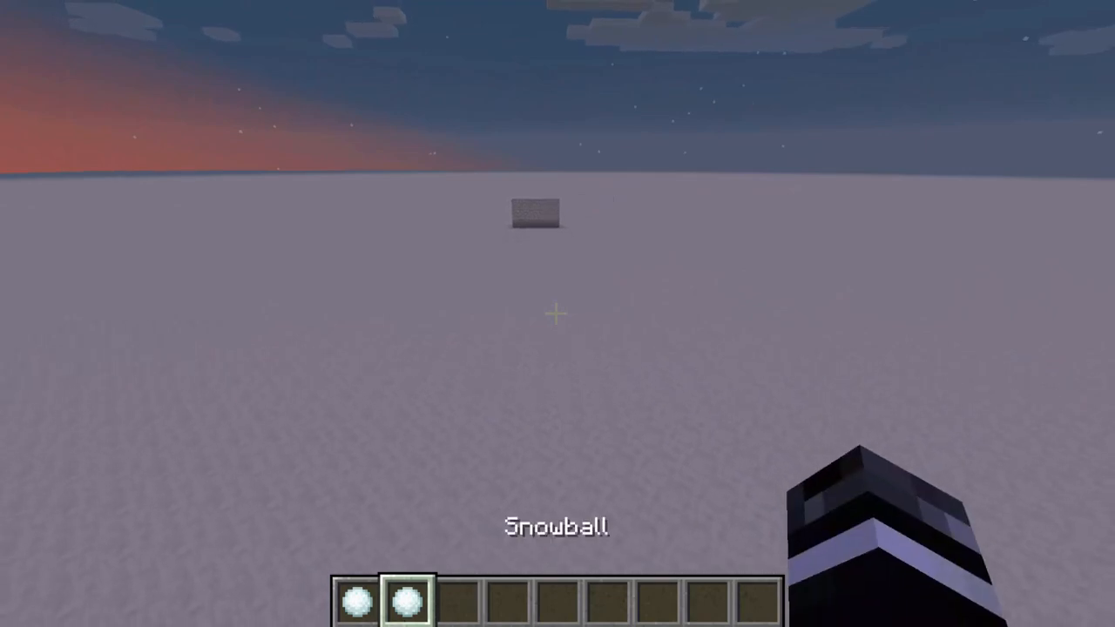
- Throw two snowballs onto the snowy ground, leaving stone blocks at each impact
{"action": "left_click", "coordinate": [557, 313]}
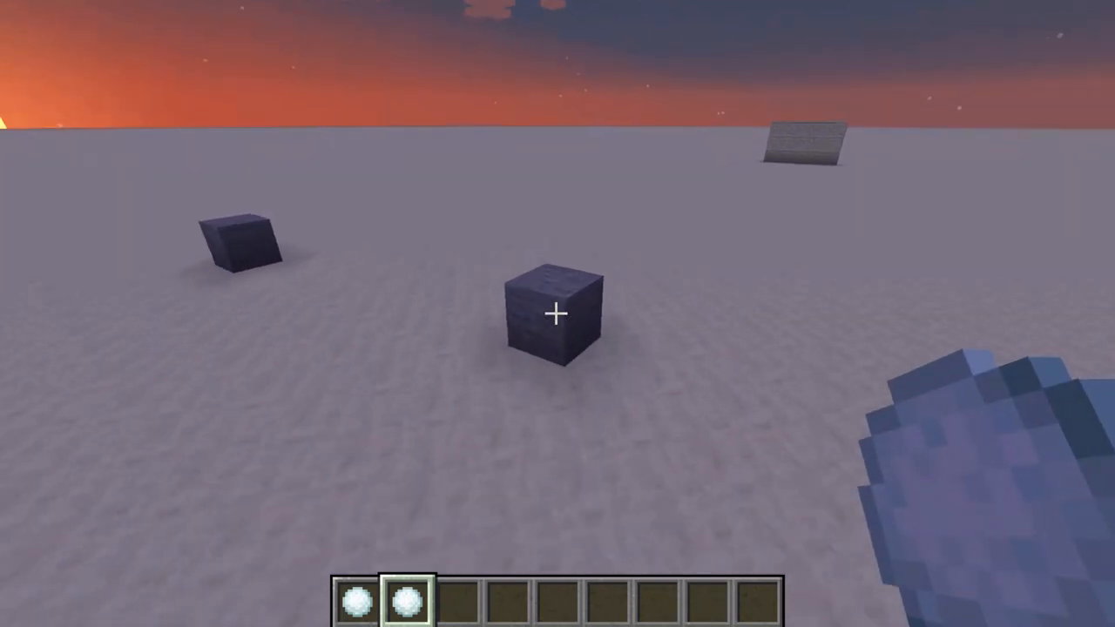
{"action": "left_click", "coordinate": [557, 313]}
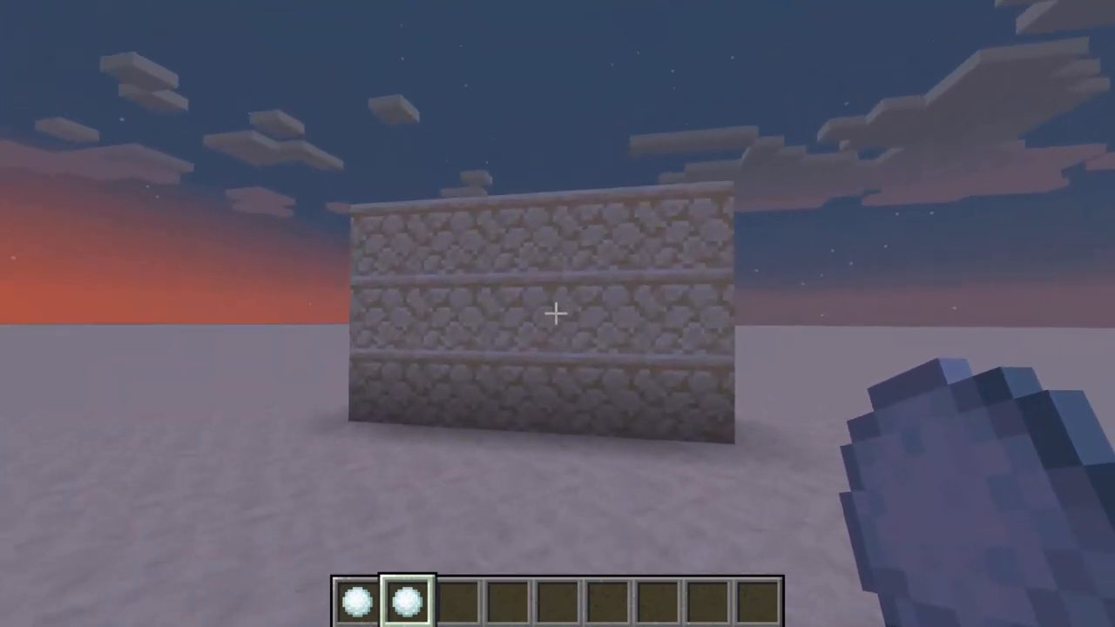
- Throw one snowball at the cobblestone wall and another down at the ground
{"action": "left_click", "coordinate": [557, 314]}
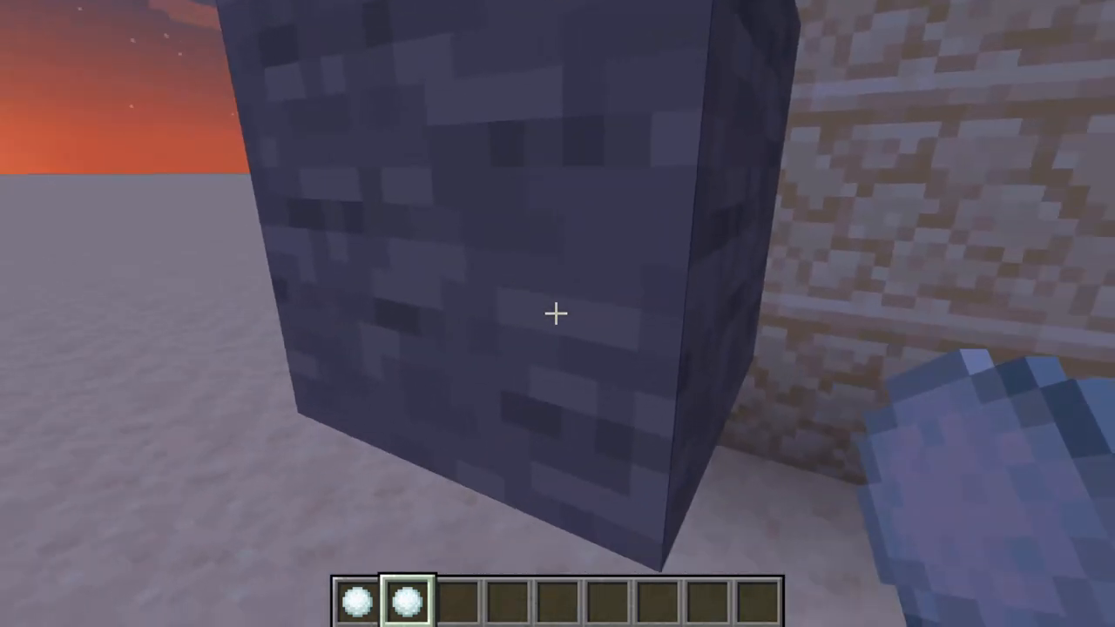
{"action": "left_click", "coordinate": [555, 314]}
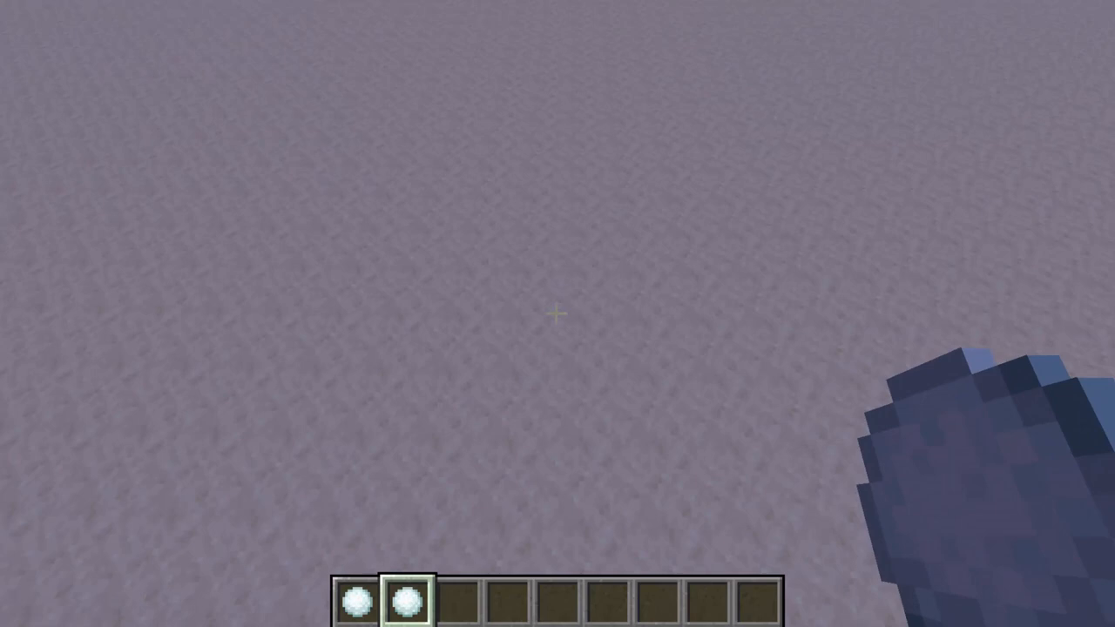
- Throw a snowball straight down onto open snow, leaving another stone block
{"action": "left_click", "coordinate": [558, 313]}
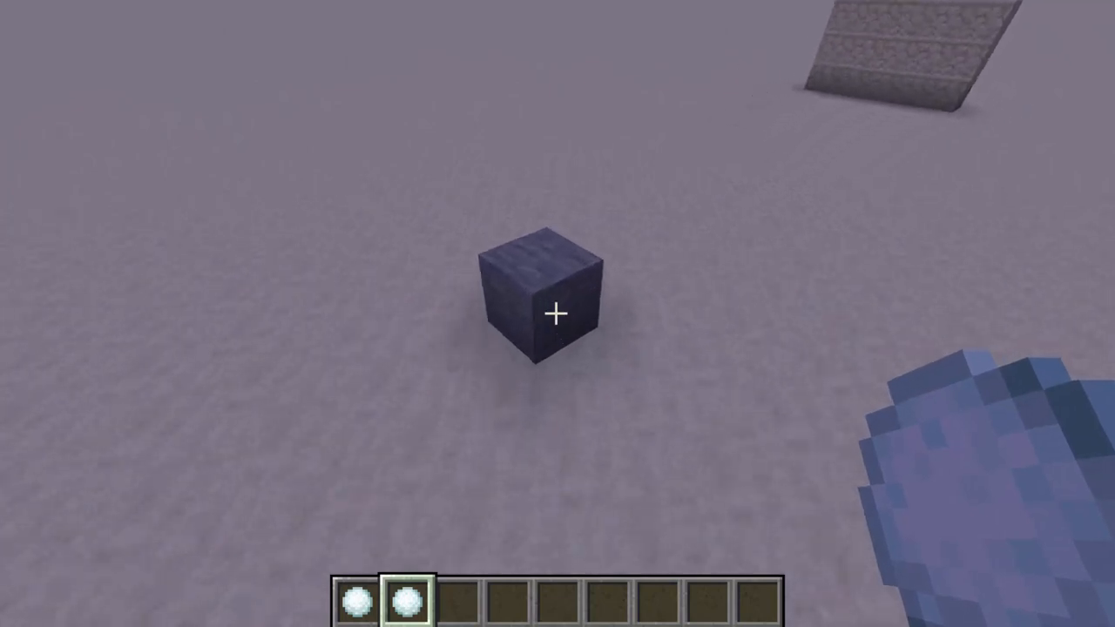
{"action": "key", "text": "e"}
{"action": "type", "text": "give @p snowball("}
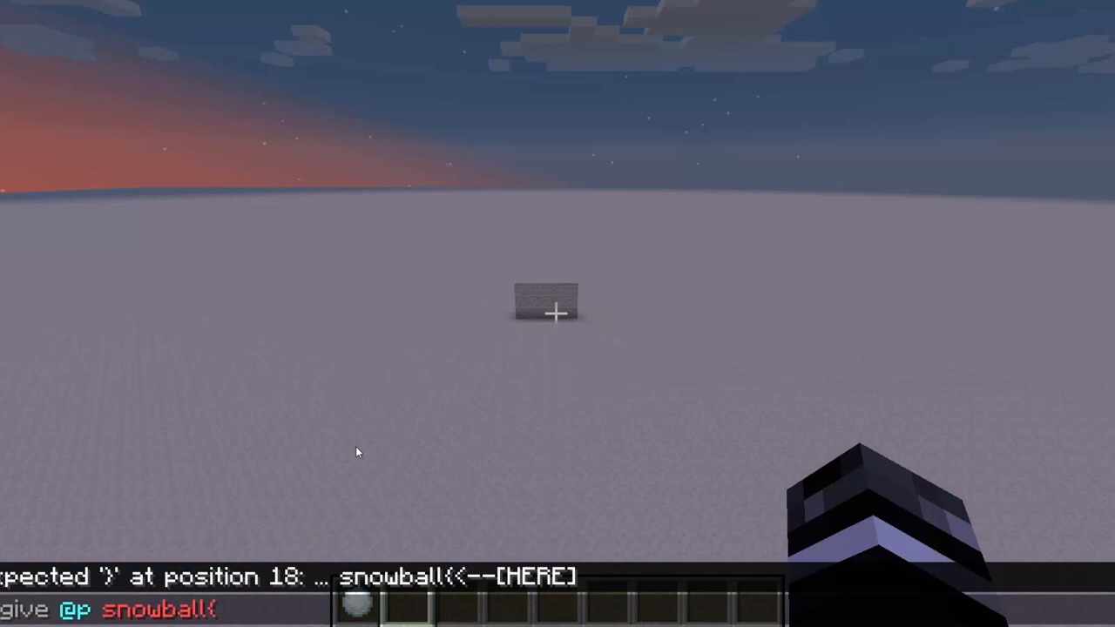
- Give yourself a snowball carrying the spball:1b tag via /give @p
{"action": "type", "text": "spball:1b"}
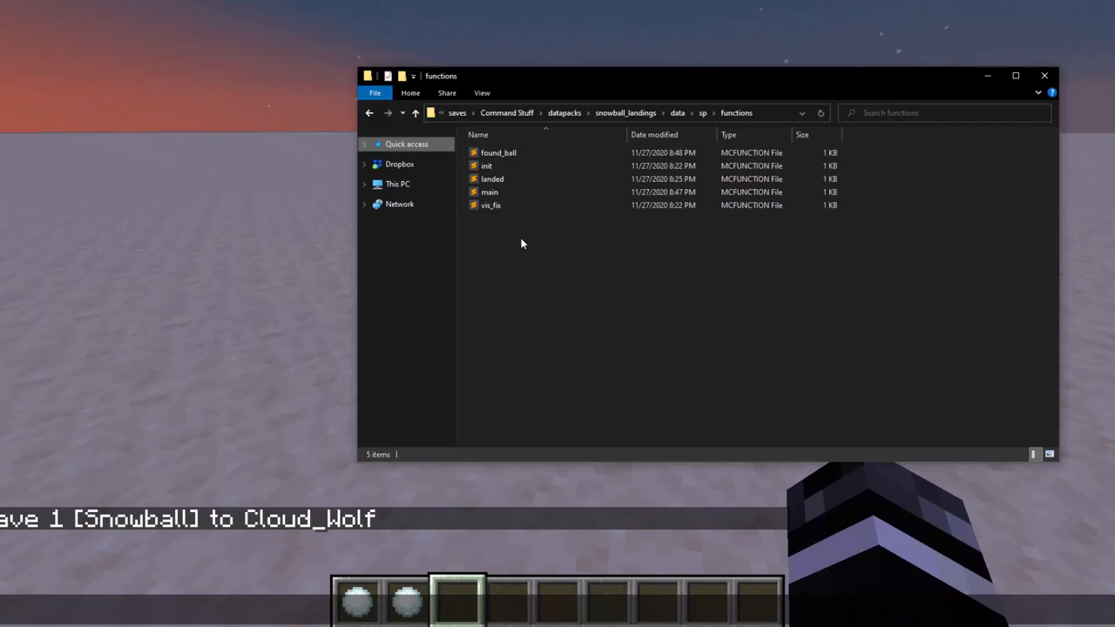
{"action": "mouse_move", "coordinate": [479, 150]}
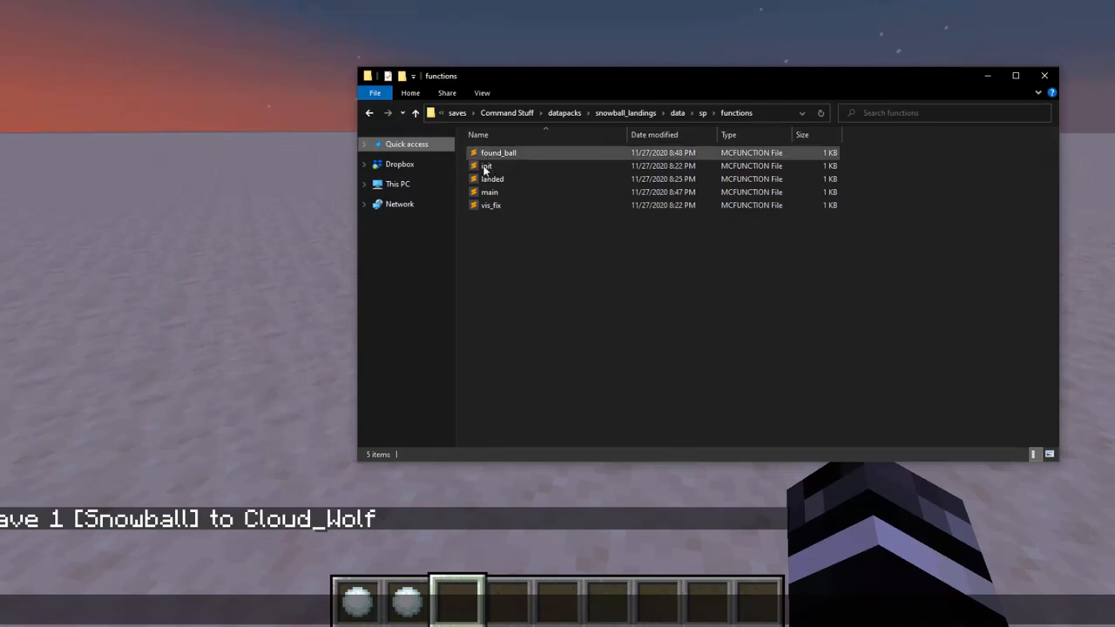
- Open landed.mcfunction from the functions folder in Sublime Text
{"action": "double_click", "coordinate": [491, 178]}
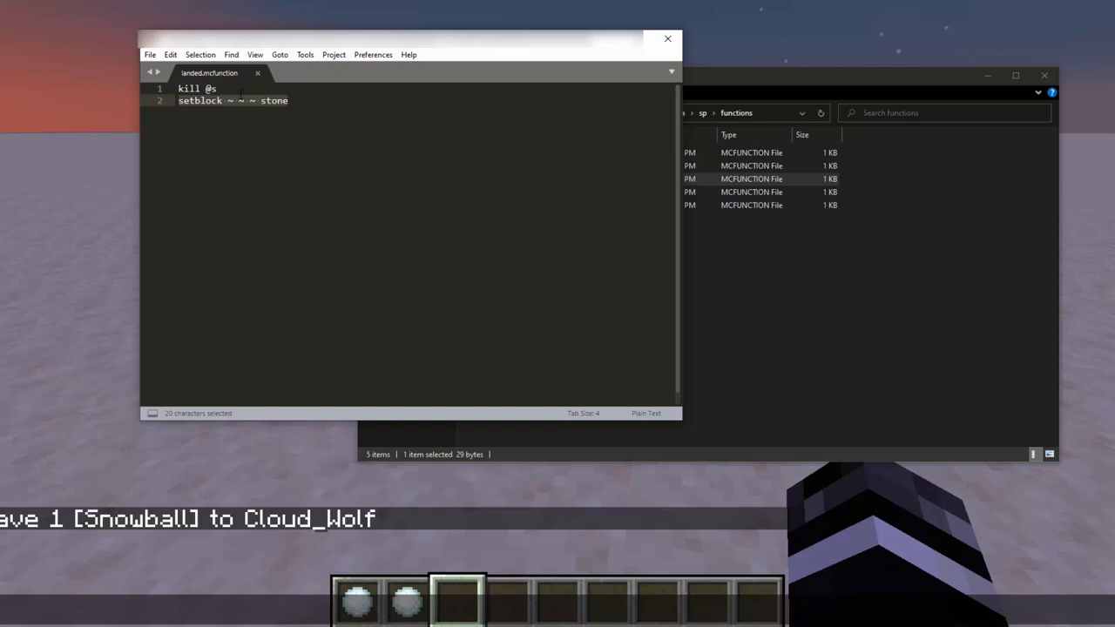
- Try alternate edits in landed.mcfunction, keeping kill @s and setblock ~ ~ ~ stone
{"action": "type", "text": "ef"}
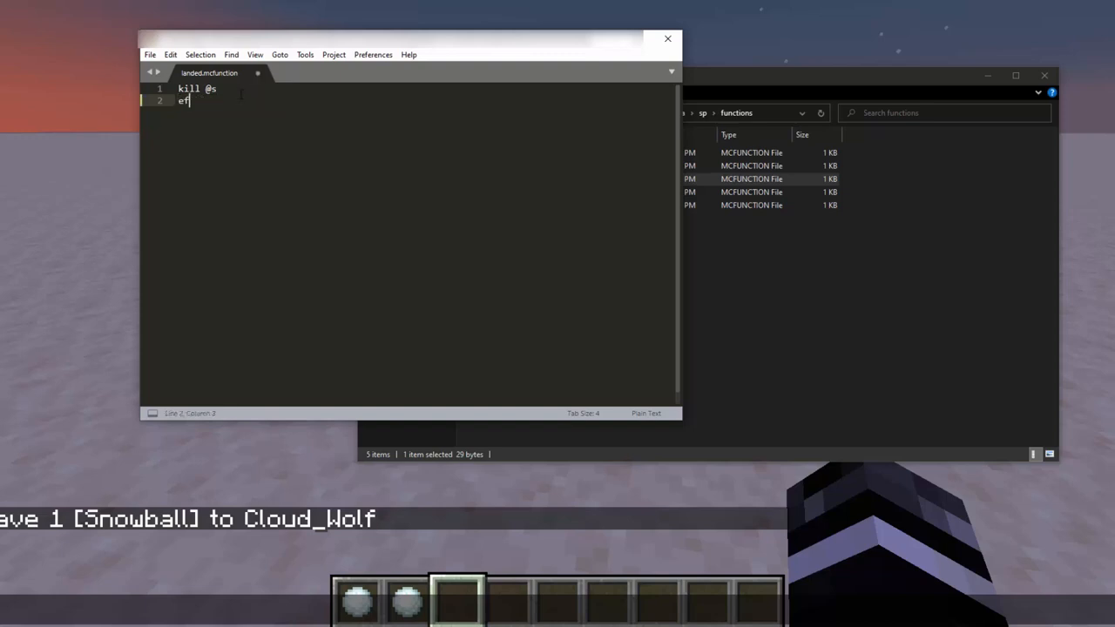
{"action": "type", "text": "setblock ~ ~ ~ stone"}
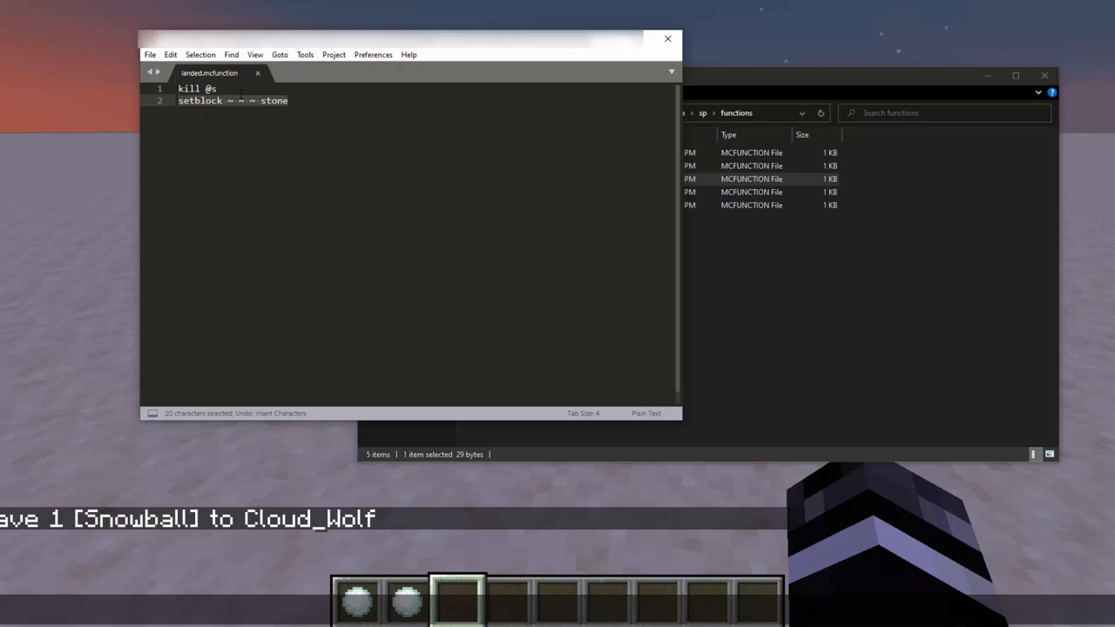
{"action": "type", "text": "part"}
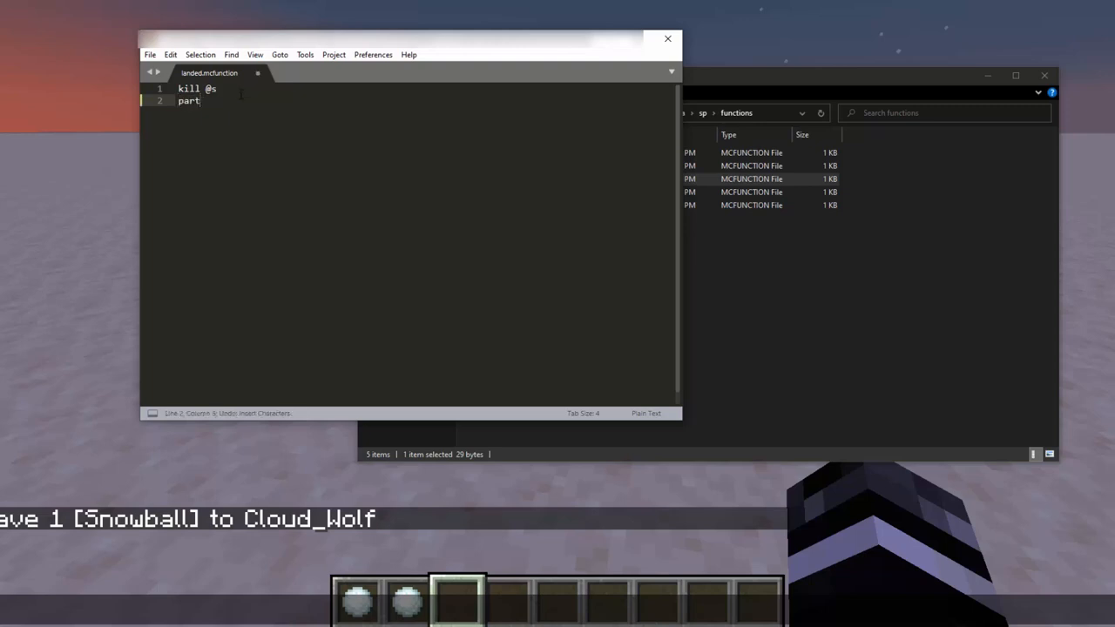
{"action": "type", "text": "setblock ~ ~ ~ stone"}
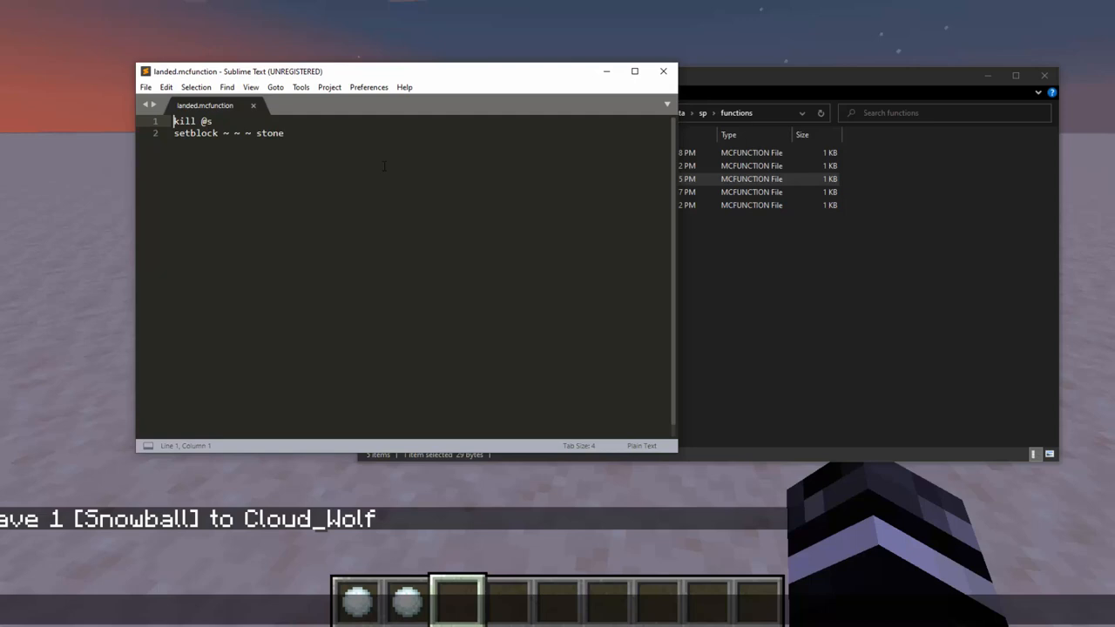
{"action": "key", "text": "ctrl+a"}
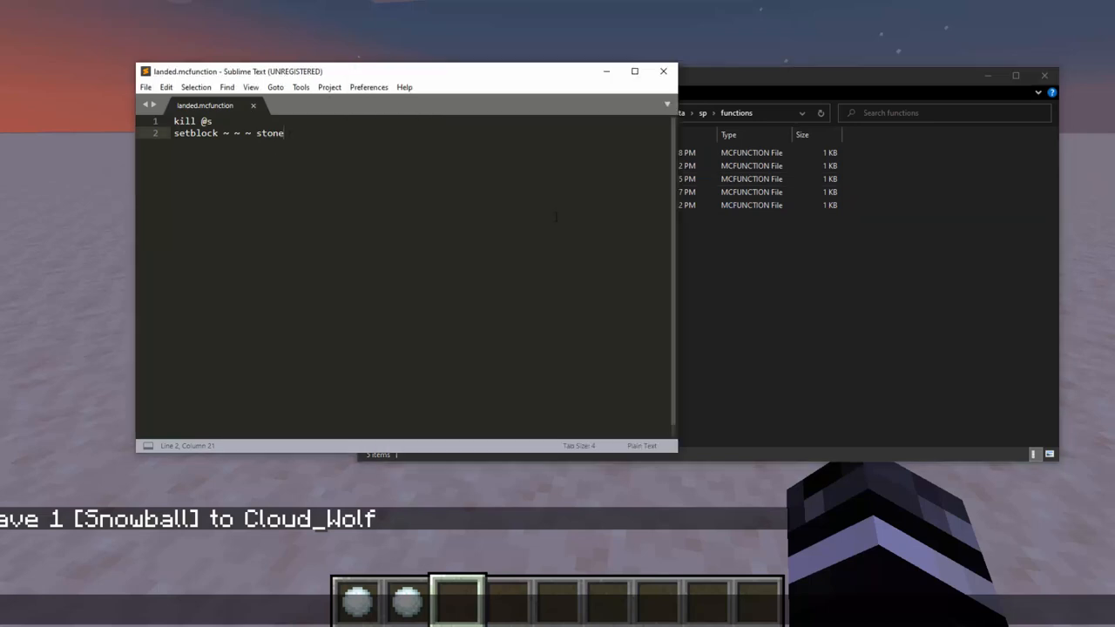
{"action": "left_click_drag", "start_coordinate": [224, 133], "coordinate": [284, 132]}
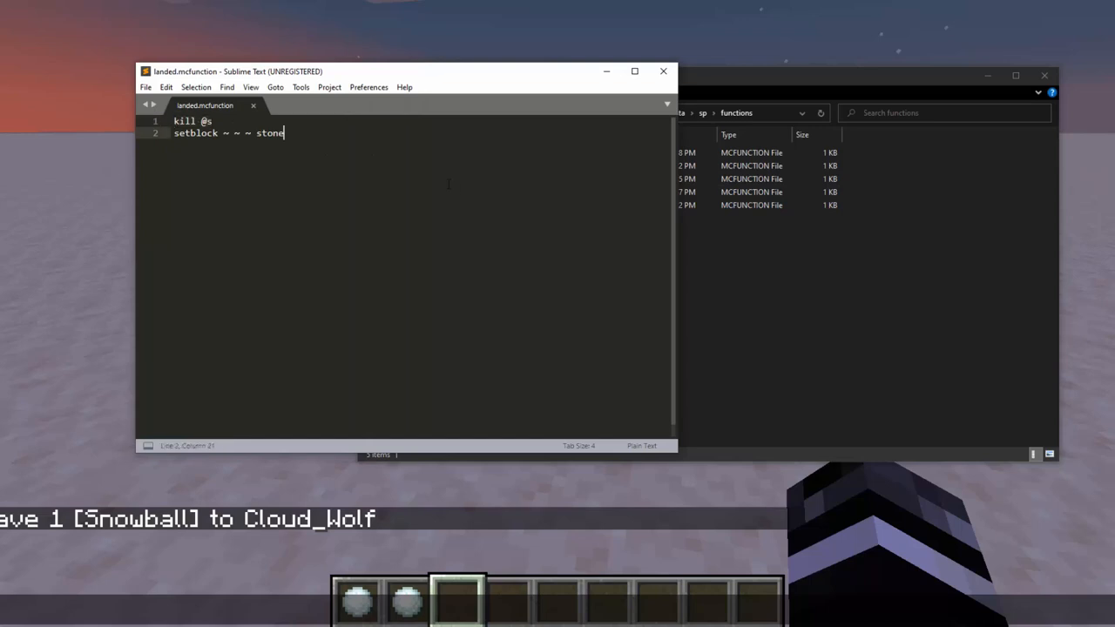
{"action": "mouse_move", "coordinate": [780, 251]}
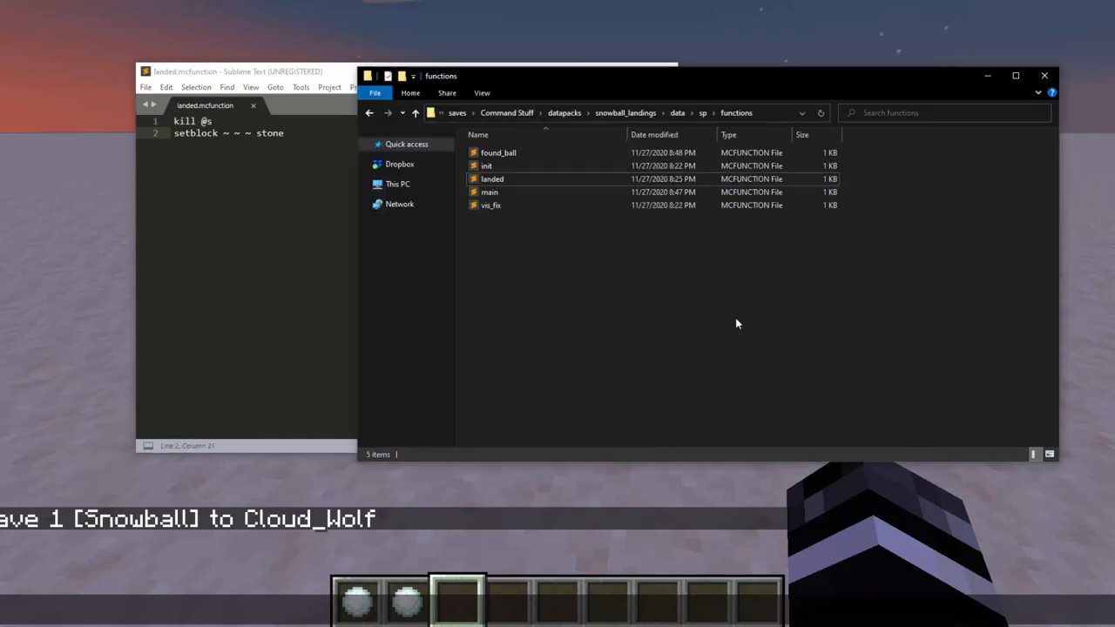
{"action": "mouse_move", "coordinate": [731, 338]}
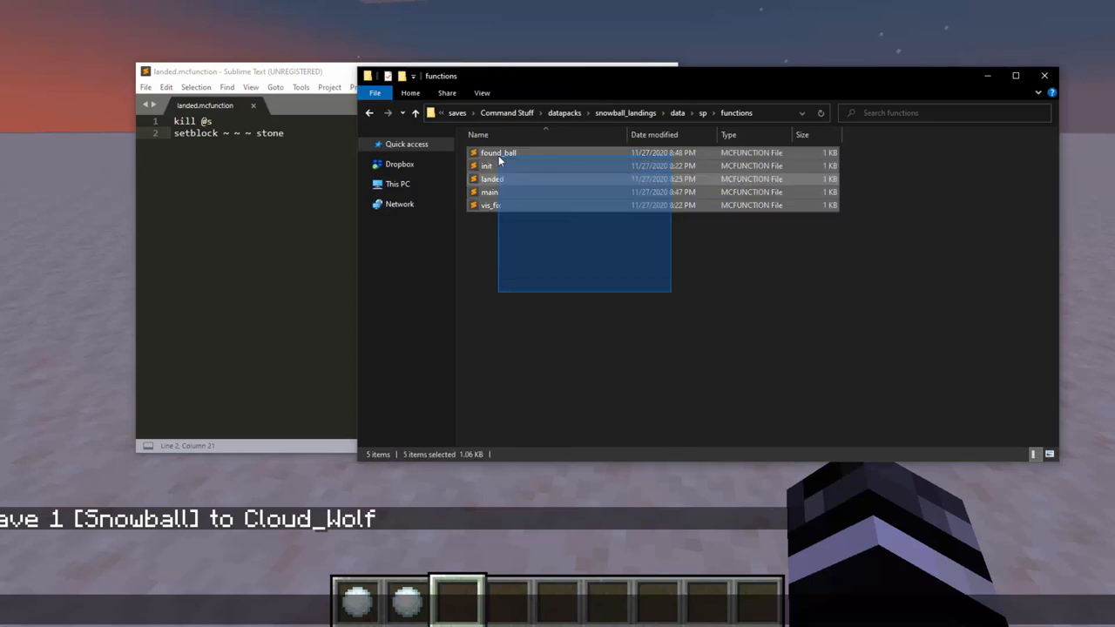
- Open all five selected .mcfunction files in Sublime Text and view main.mcfunction
{"action": "double_click", "coordinate": [489, 205]}
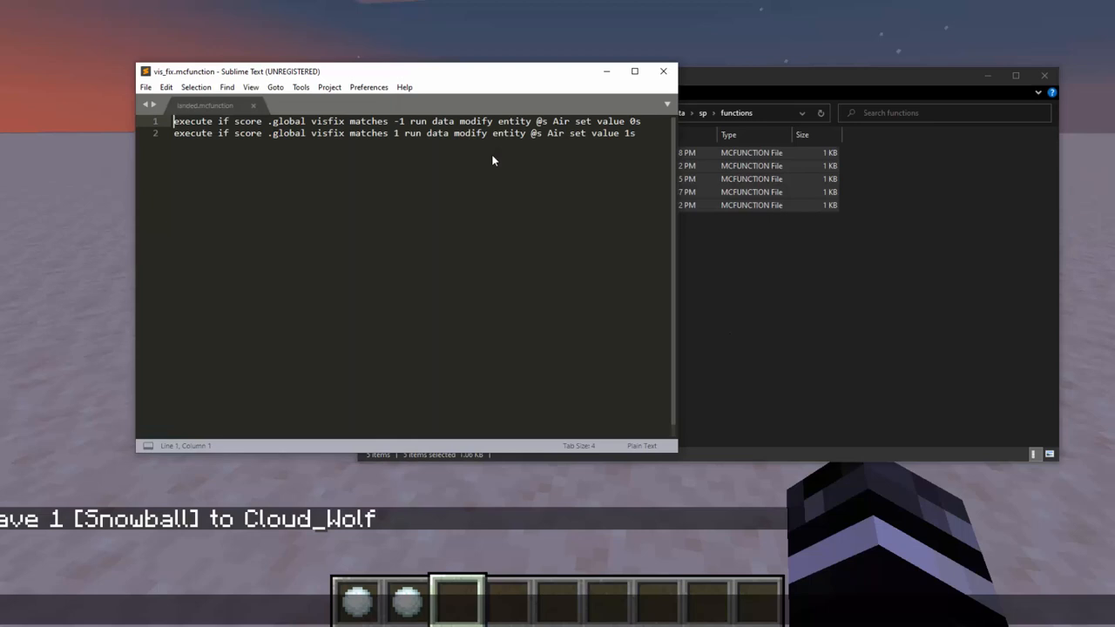
{"action": "left_click", "coordinate": [300, 106]}
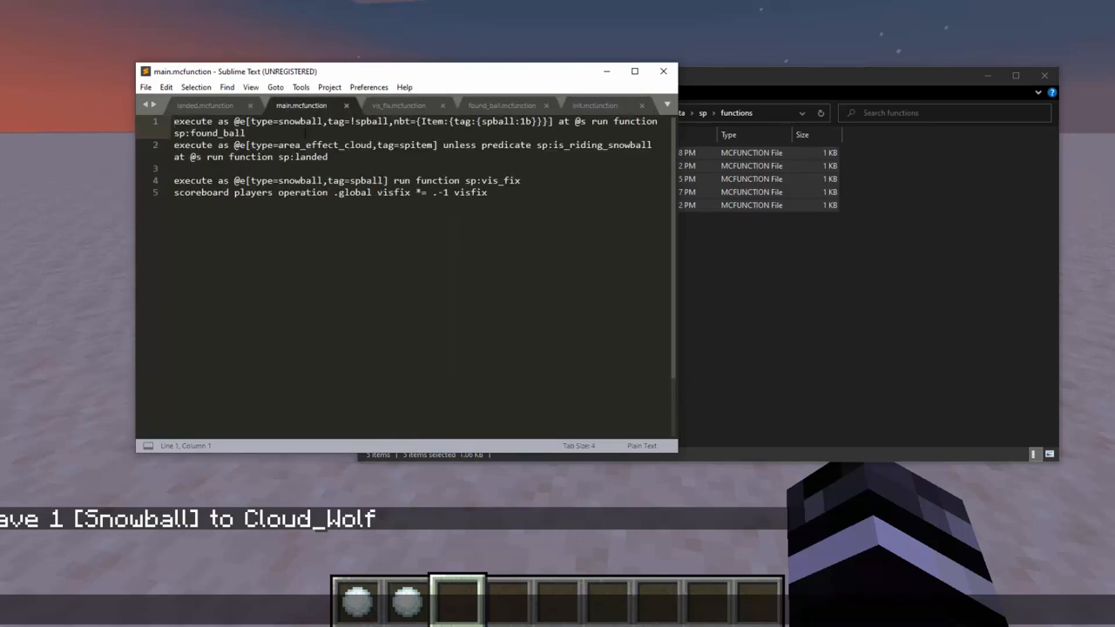
{"action": "double_click", "coordinate": [369, 121]}
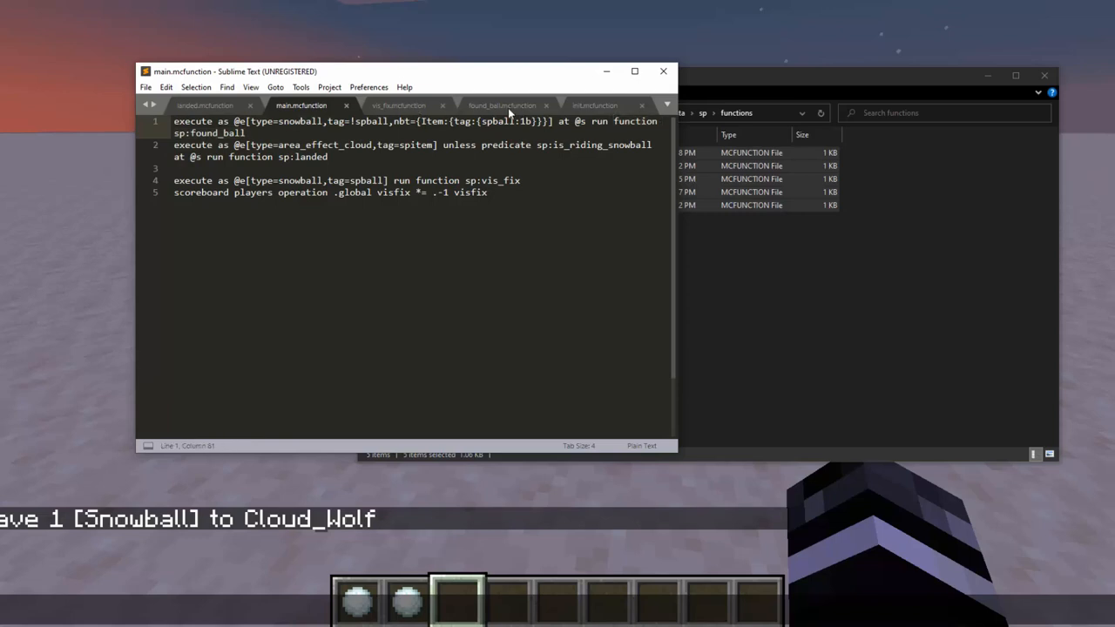
{"action": "mouse_move", "coordinate": [505, 104]}
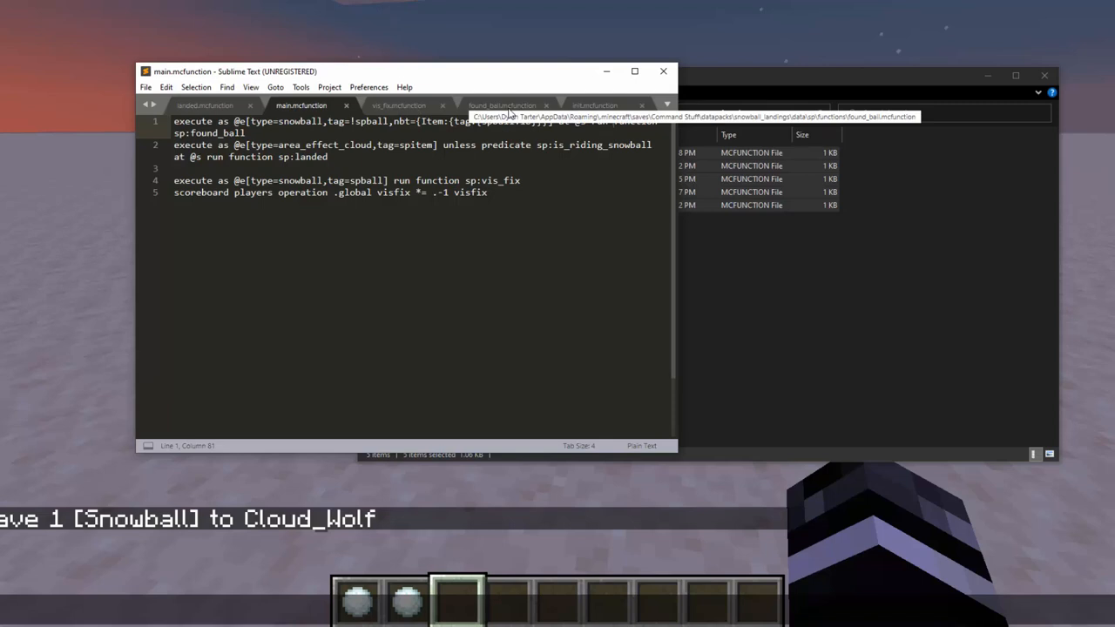
- Switch to found_ball.mcfunction, showing its summon, data modify, tag and kill commands
{"action": "left_click", "coordinate": [502, 105]}
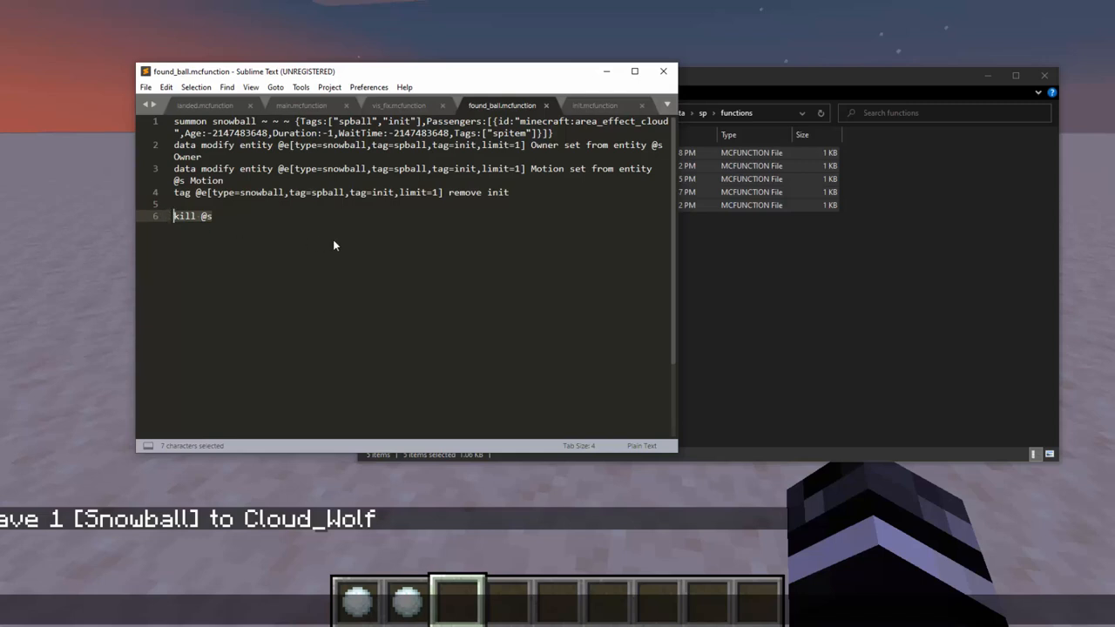
{"action": "mouse_move", "coordinate": [130, 268]}
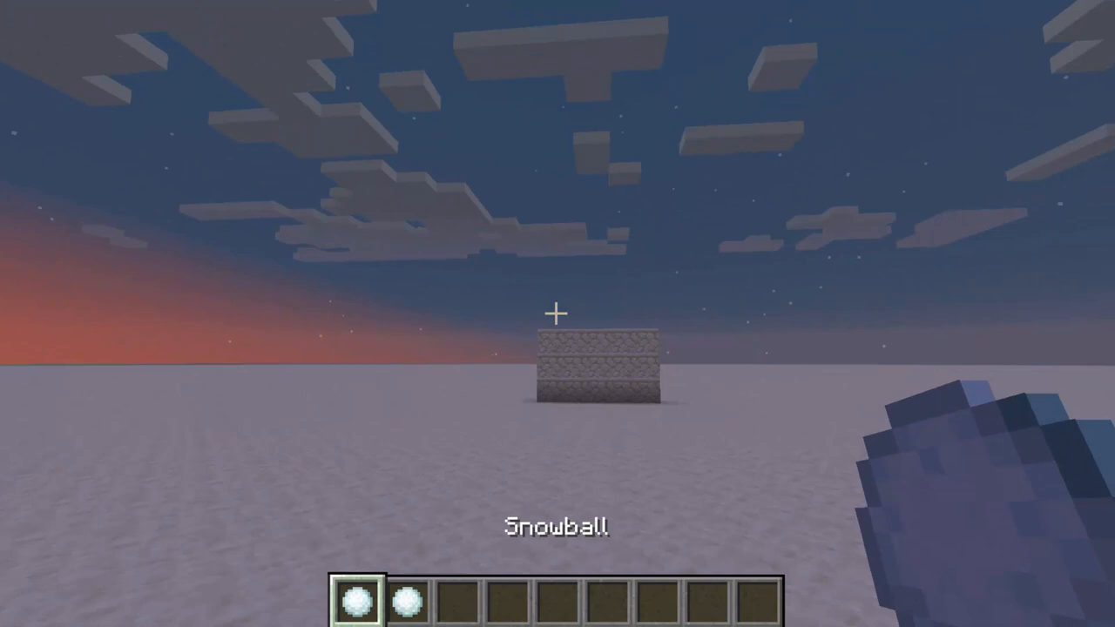
{"action": "mouse_move", "coordinate": [558, 313]}
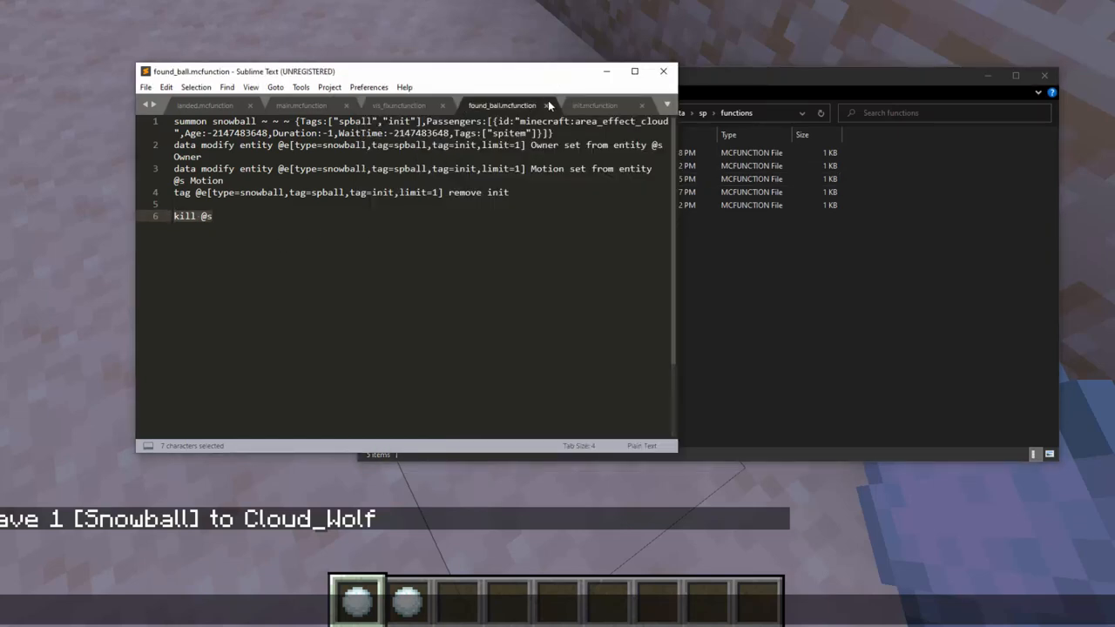
{"action": "left_click", "coordinate": [301, 105]}
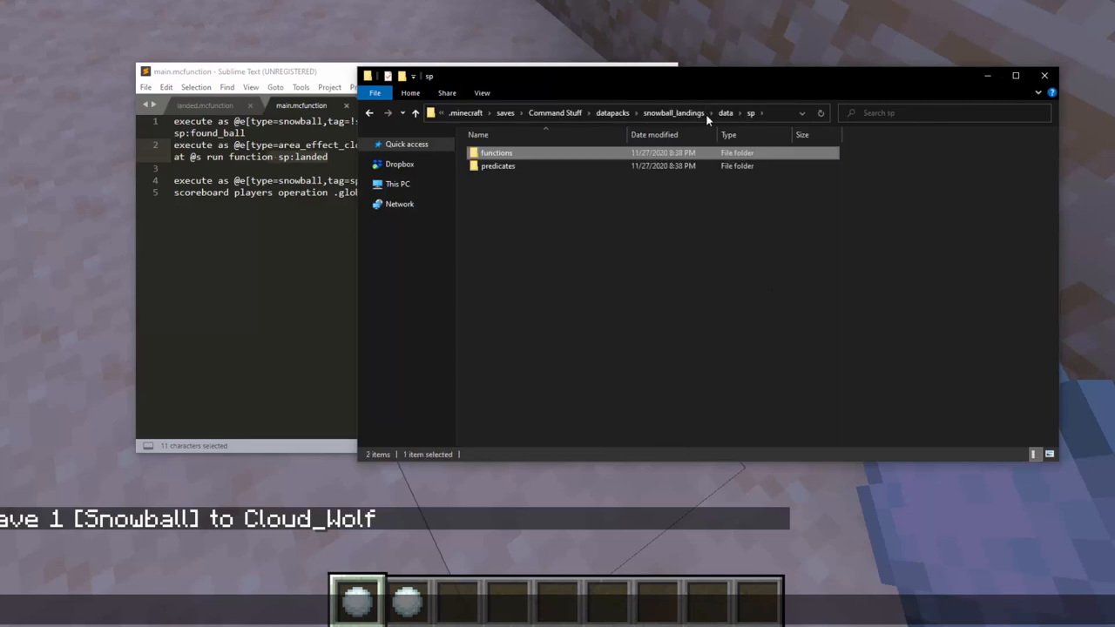
- Open the is_riding_snowball predicate from sp/predicates, then review the main, landed and init functions
{"action": "double_click", "coordinate": [497, 166]}
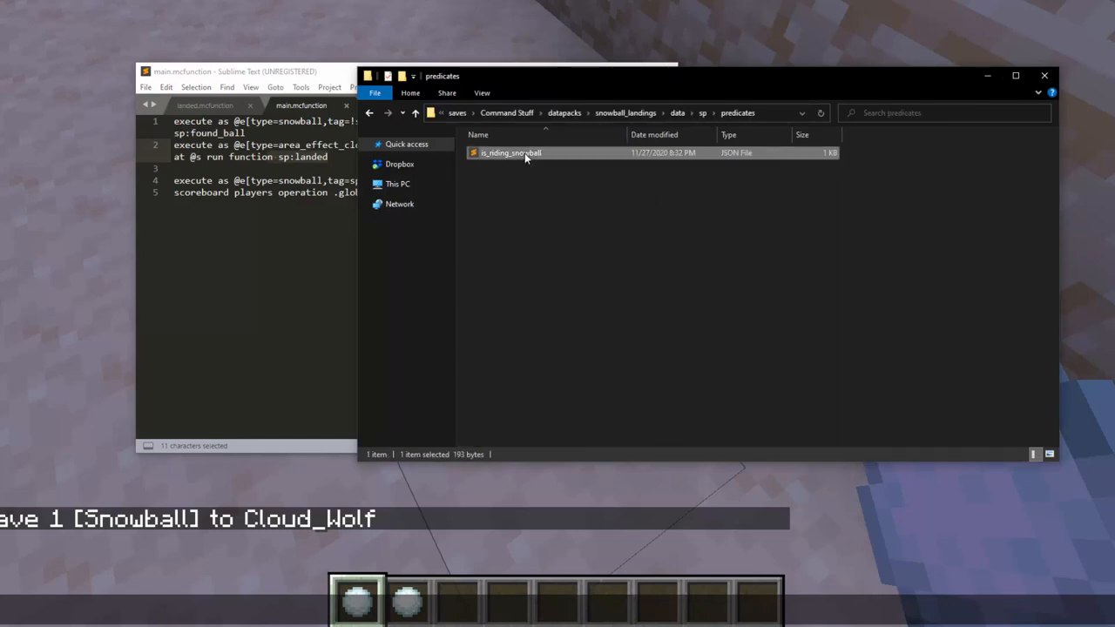
{"action": "double_click", "coordinate": [511, 153]}
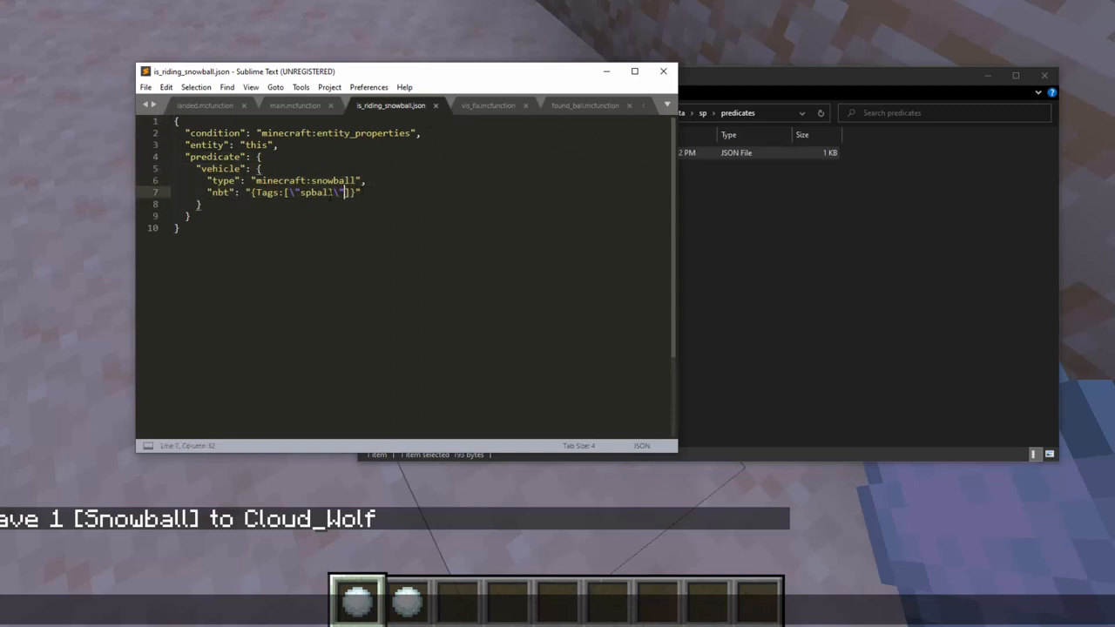
{"action": "left_click", "coordinate": [300, 105]}
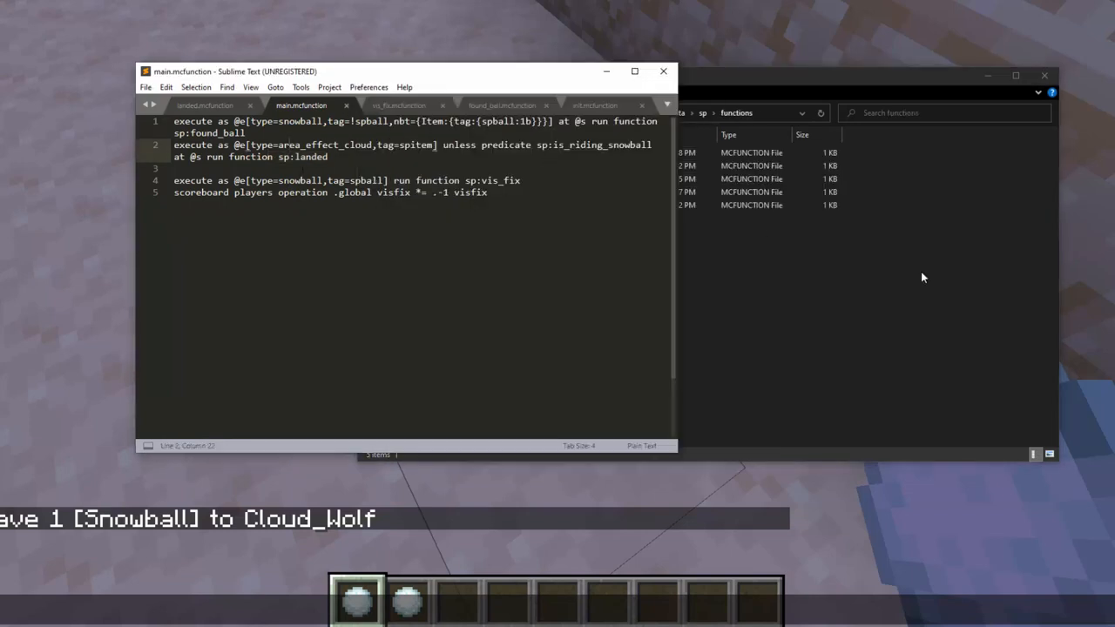
{"action": "left_click", "coordinate": [205, 105]}
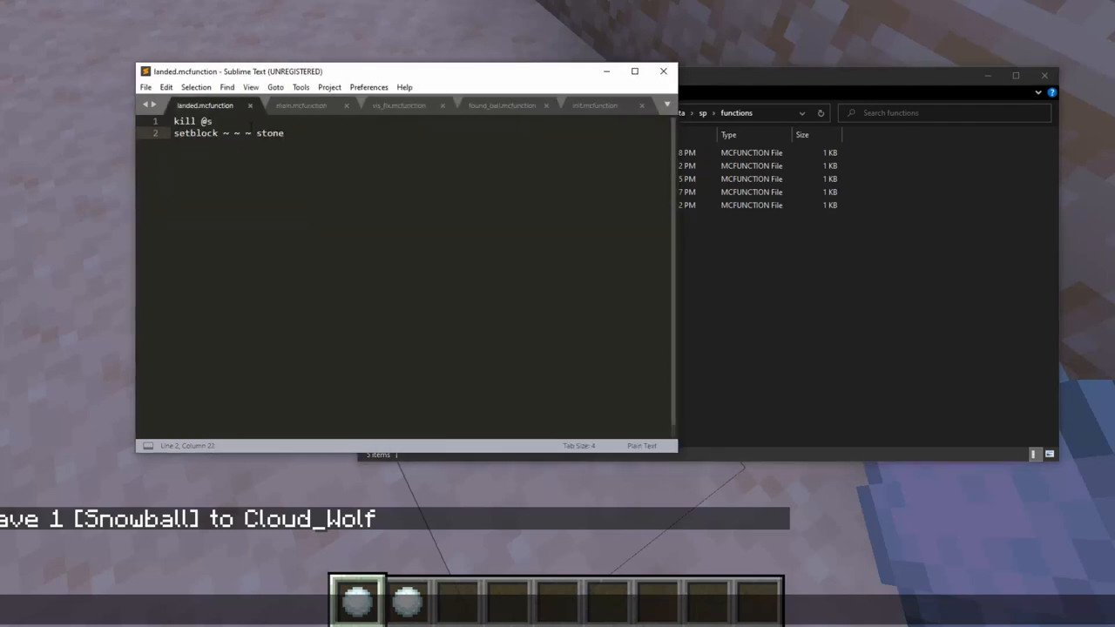
{"action": "left_click", "coordinate": [301, 105]}
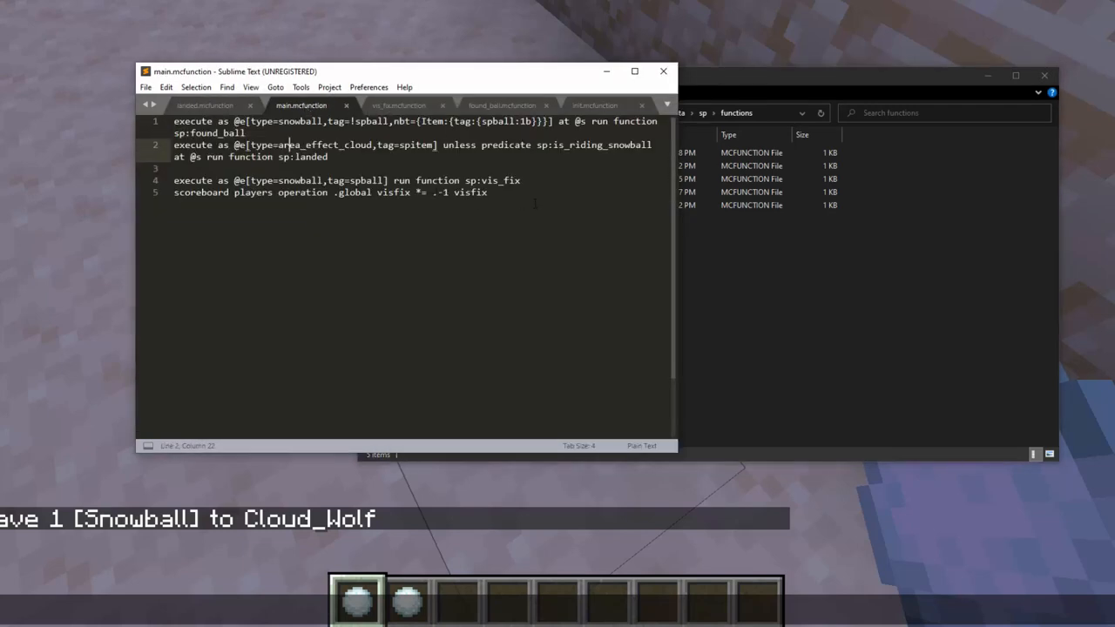
{"action": "left_click", "coordinate": [595, 106]}
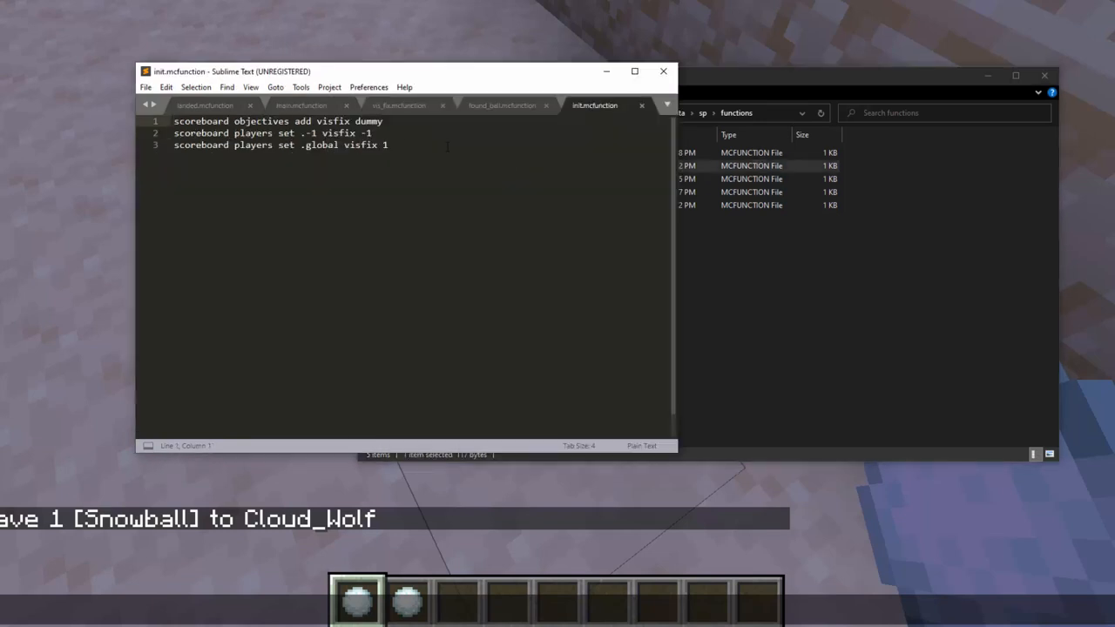
{"action": "left_click", "coordinate": [301, 106]}
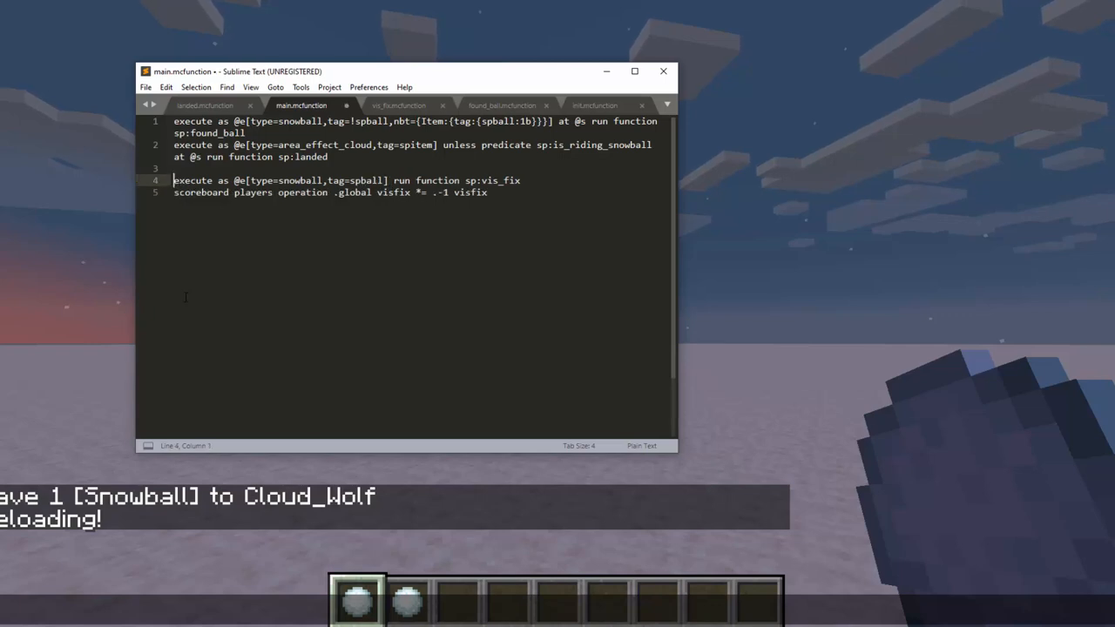
- Save main.mcfunction and display vis_fix.mcfunction with its Air-setting execute commands
{"action": "key", "text": "ctrl+s"}
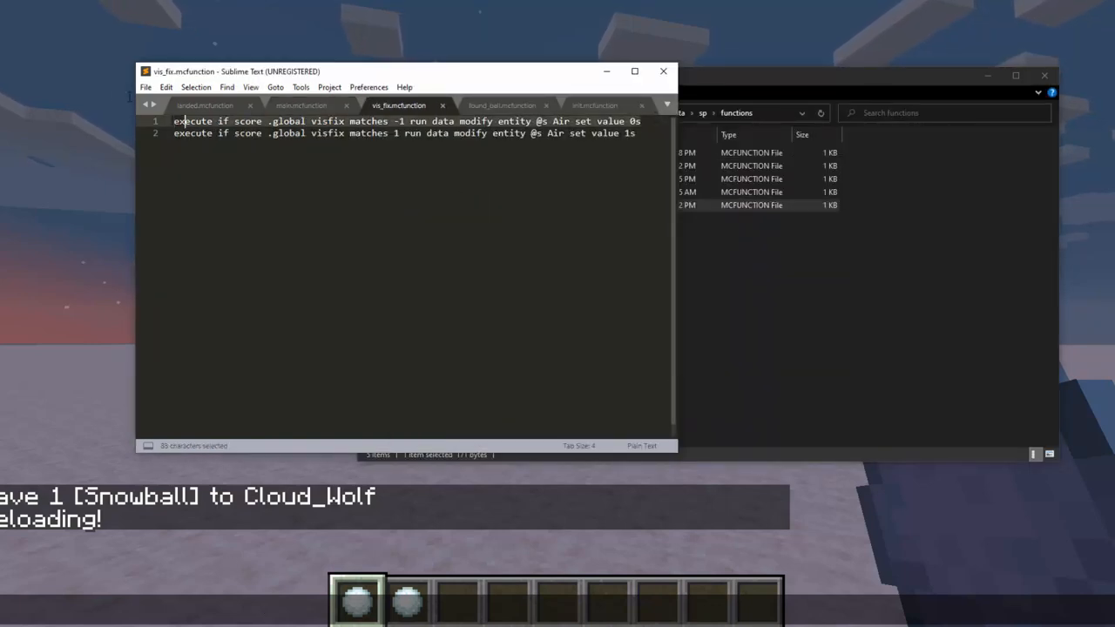
{"action": "left_click", "coordinate": [634, 133]}
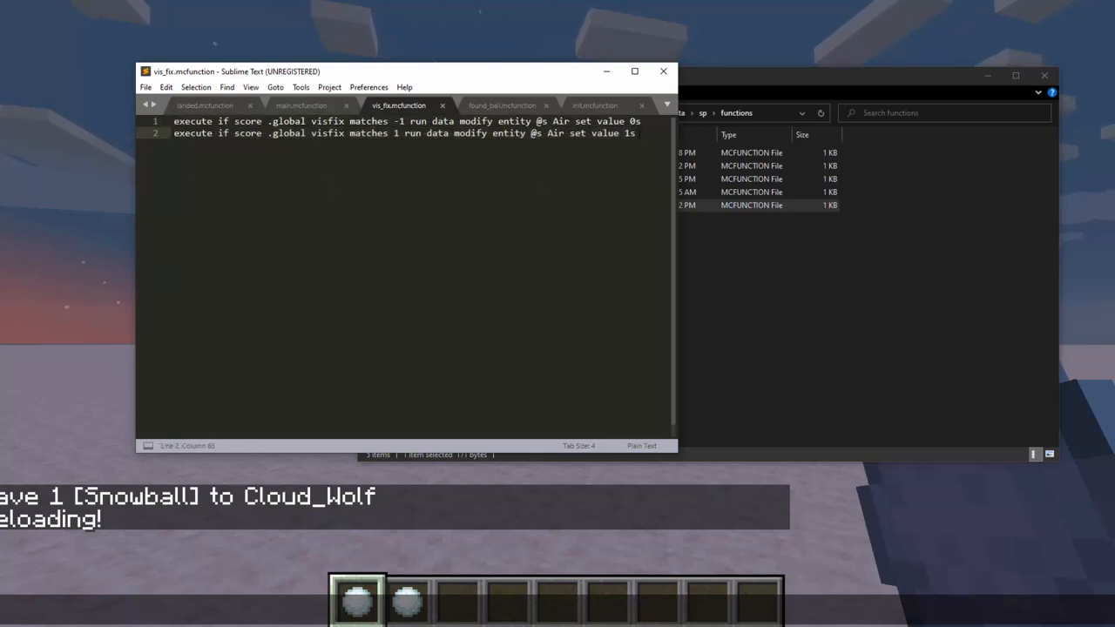
{"action": "double_click", "coordinate": [634, 121]}
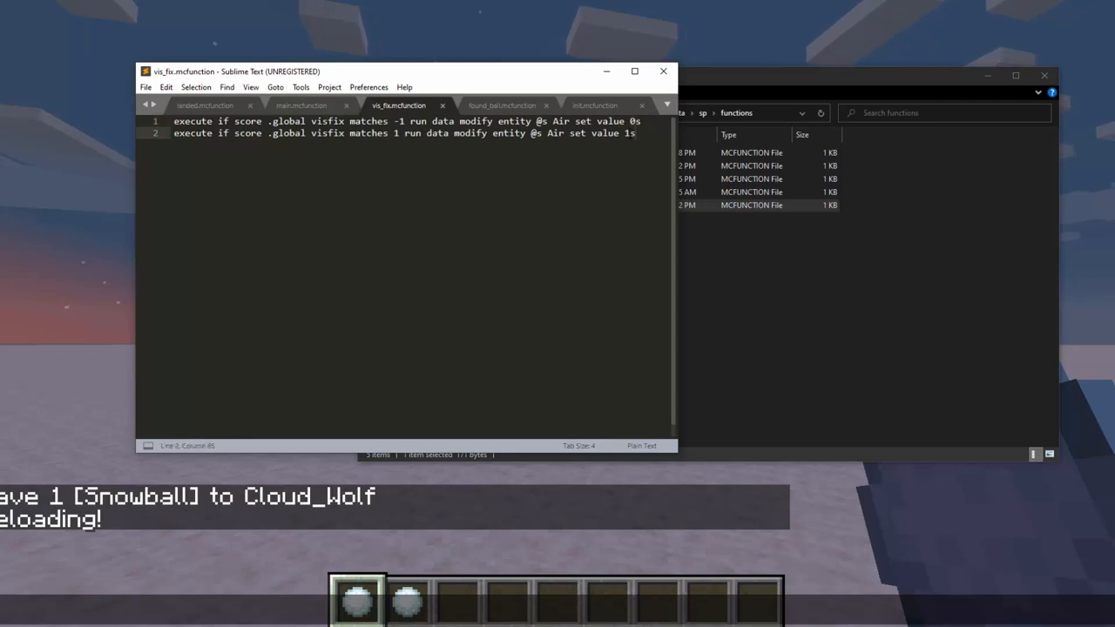
{"action": "mouse_move", "coordinate": [71, 359]}
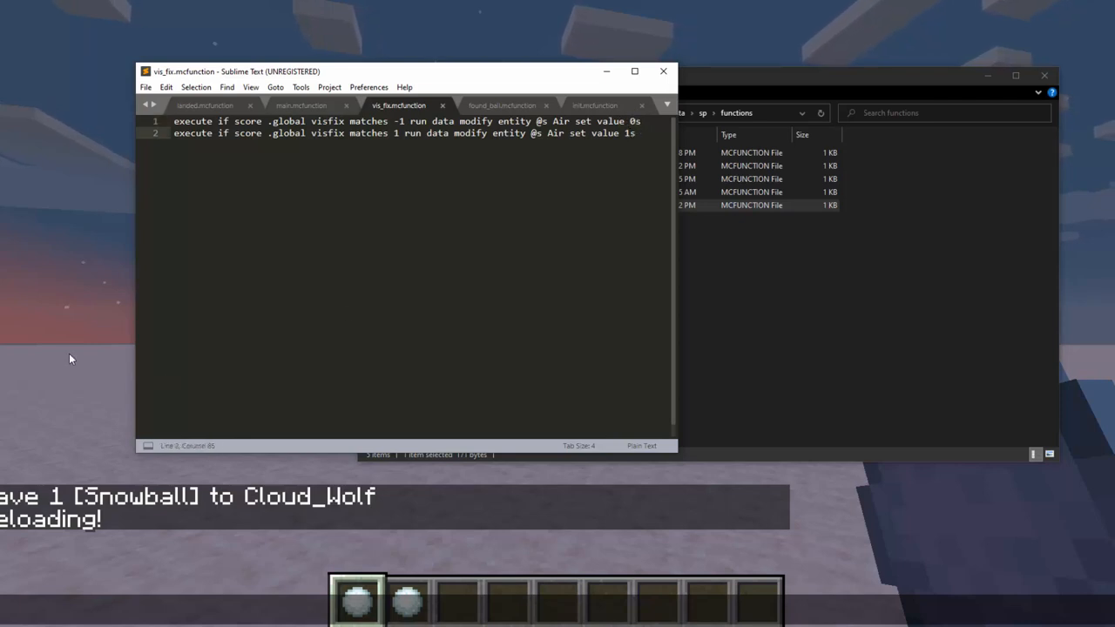